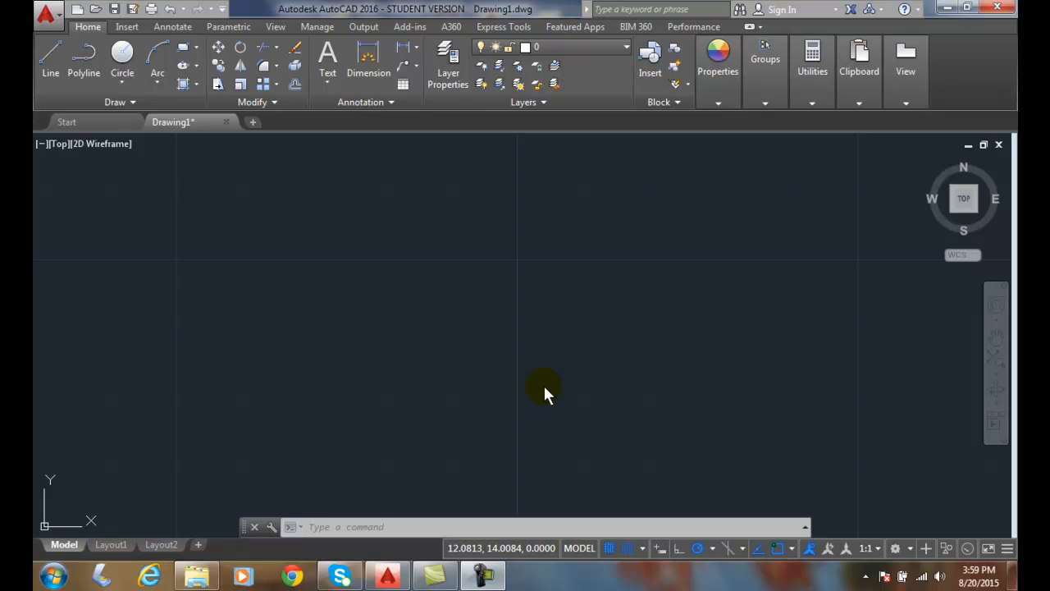
pyautogui.moveTo(414, 271)
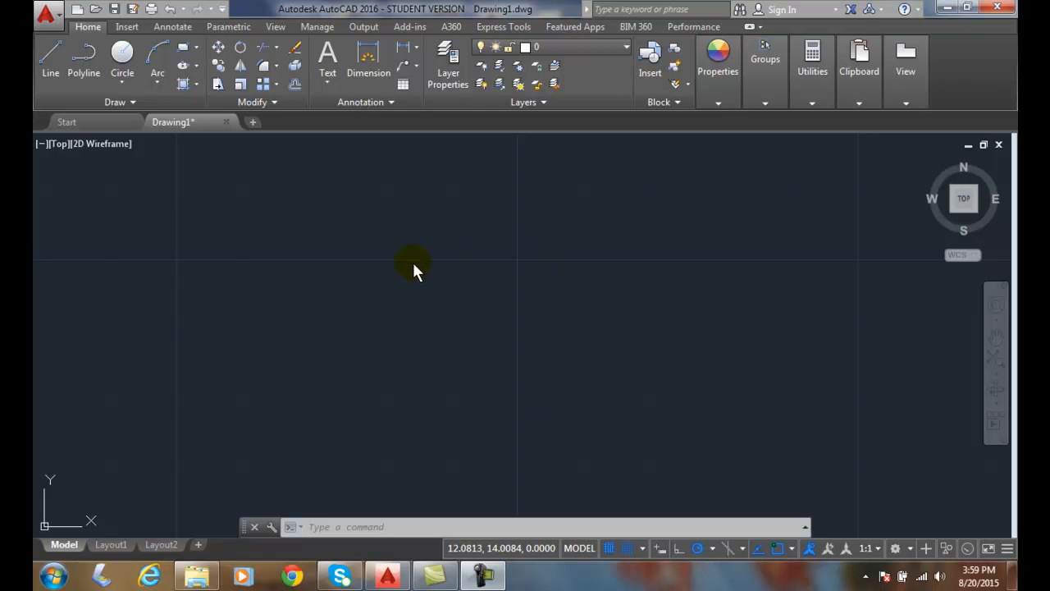
pyautogui.moveTo(548, 291)
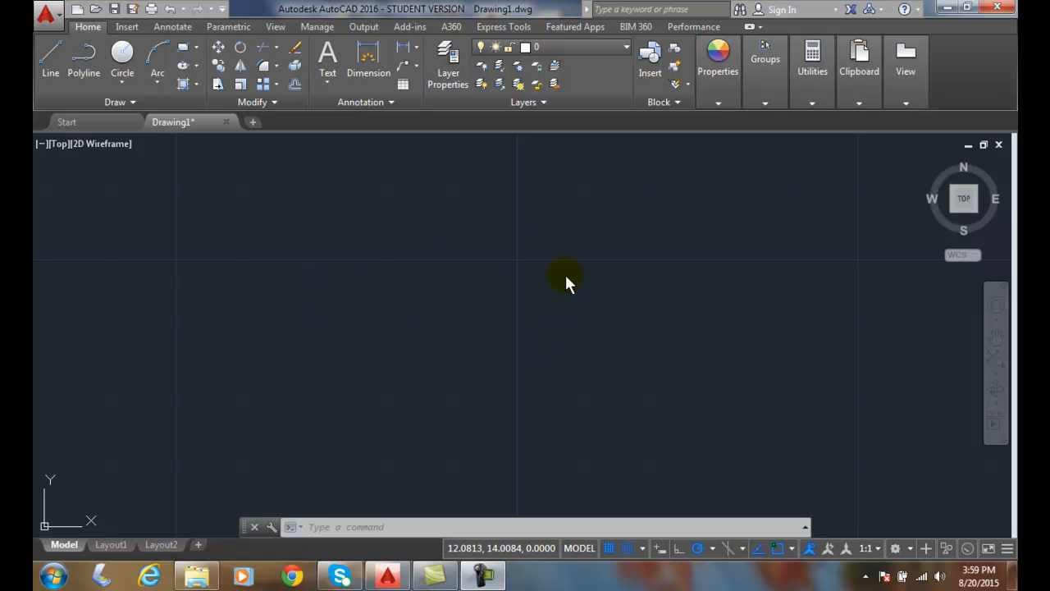
pyautogui.moveTo(639, 517)
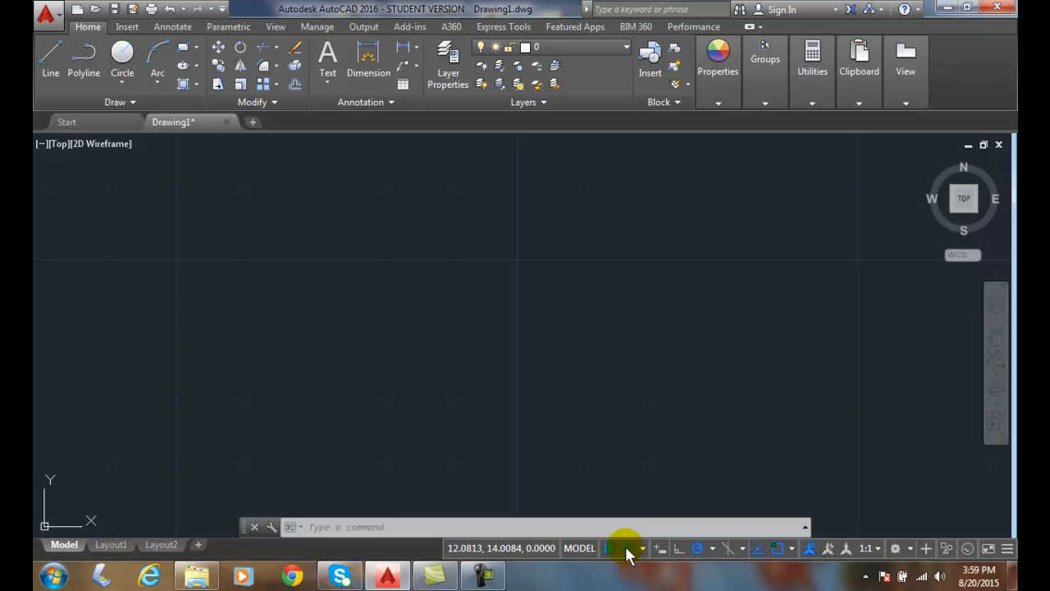
# - Hide the grid display and turn on snap mode
pyautogui.click(609, 548)
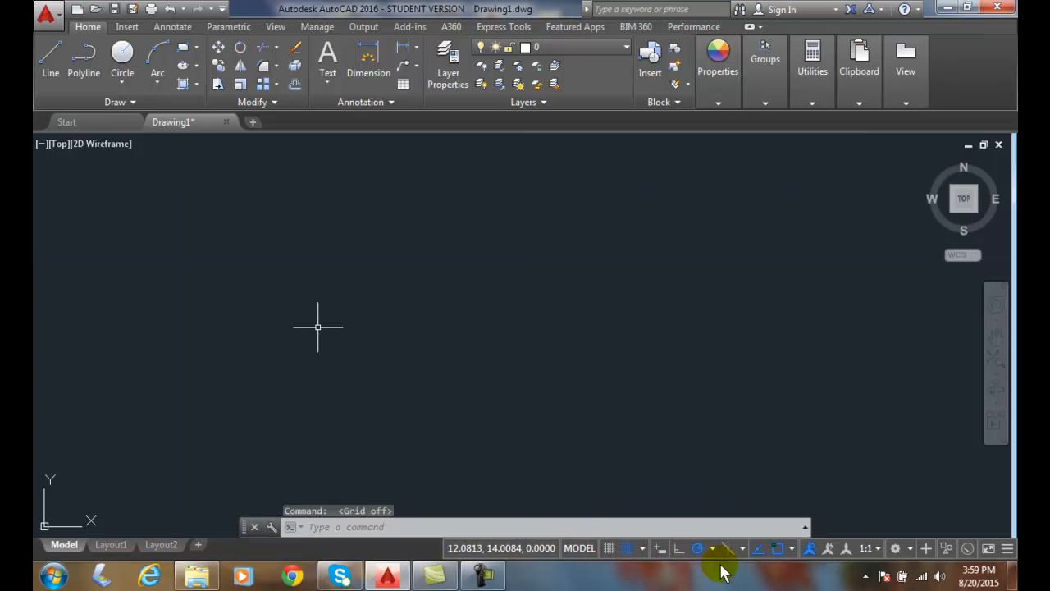
pyautogui.moveTo(628, 548)
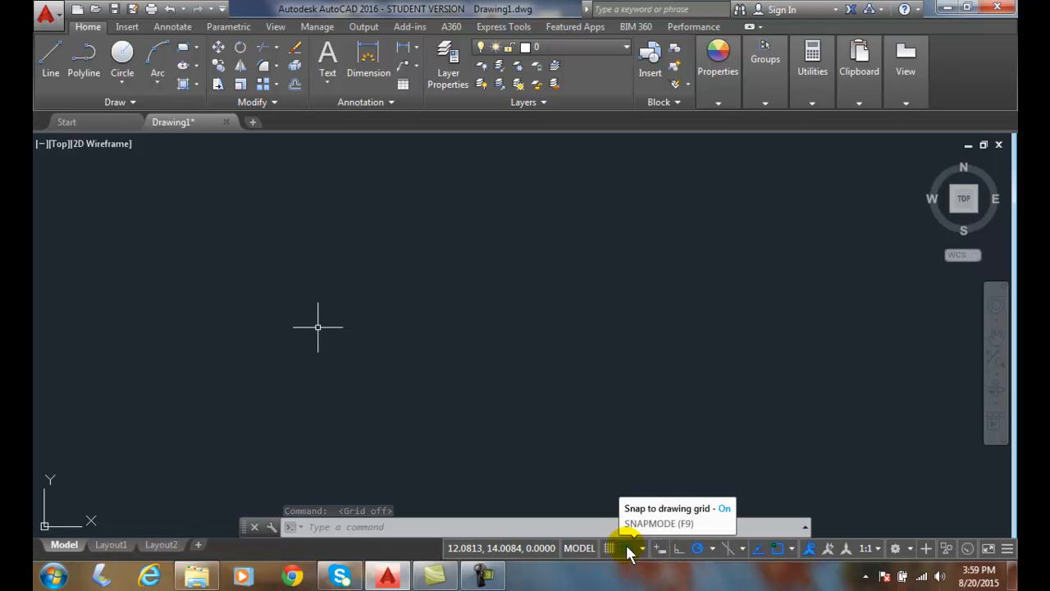
pyautogui.click(628, 548)
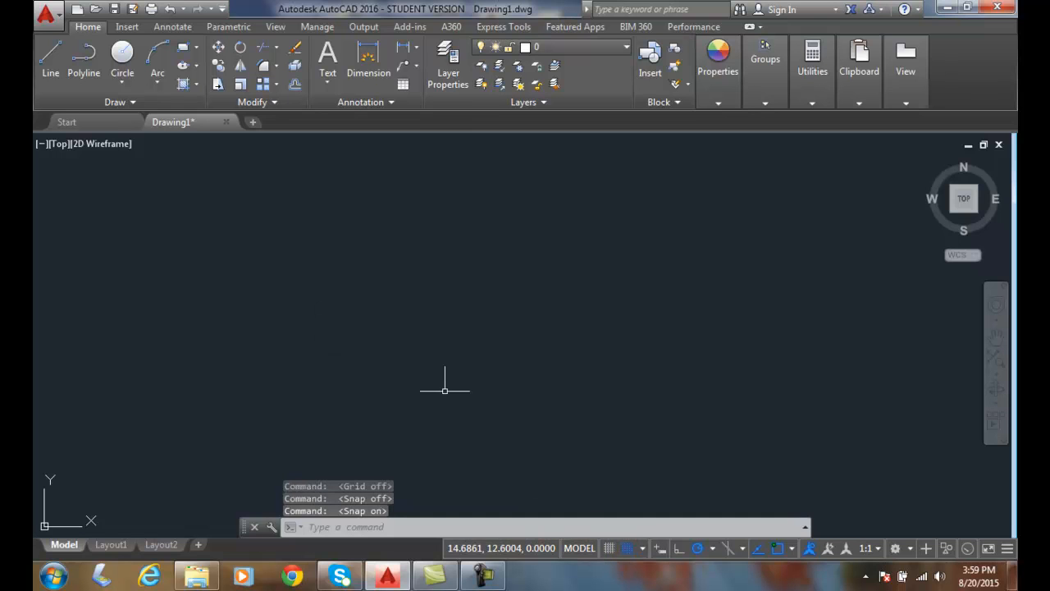
pyautogui.moveTo(385, 251)
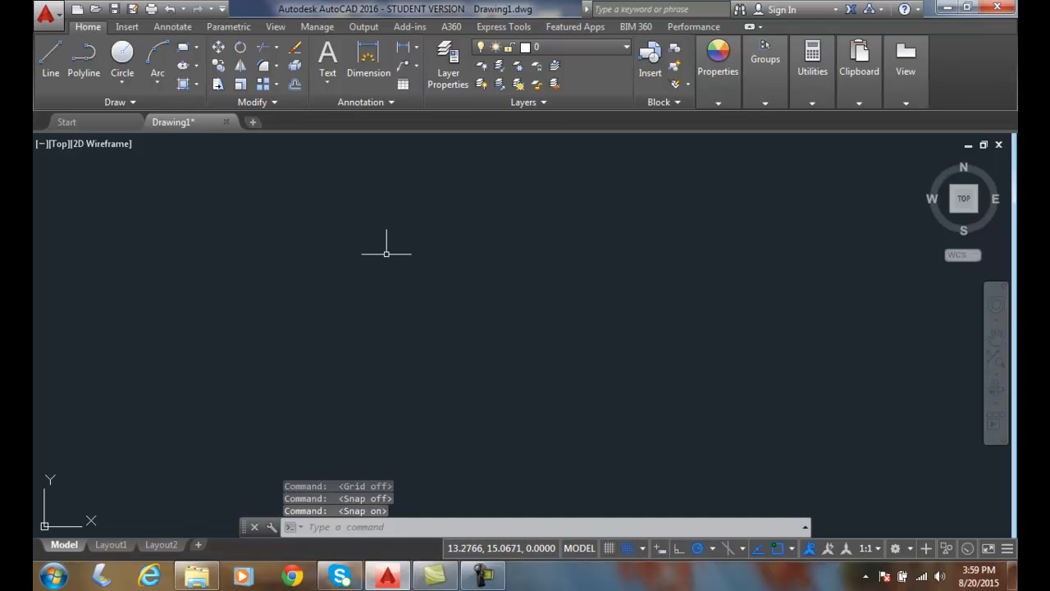
pyautogui.moveTo(502, 363)
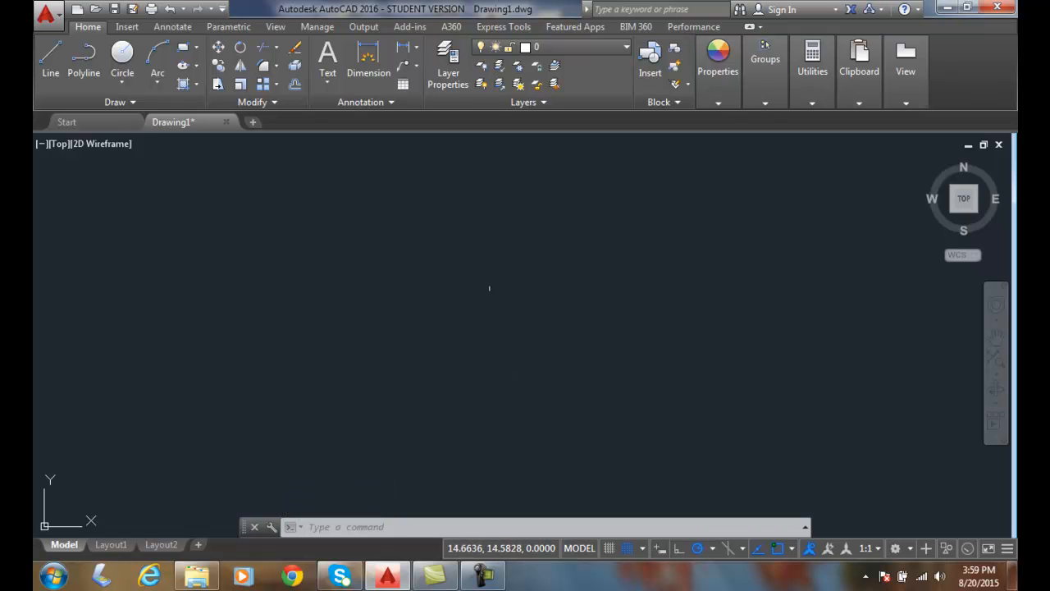
pyautogui.moveTo(379, 356)
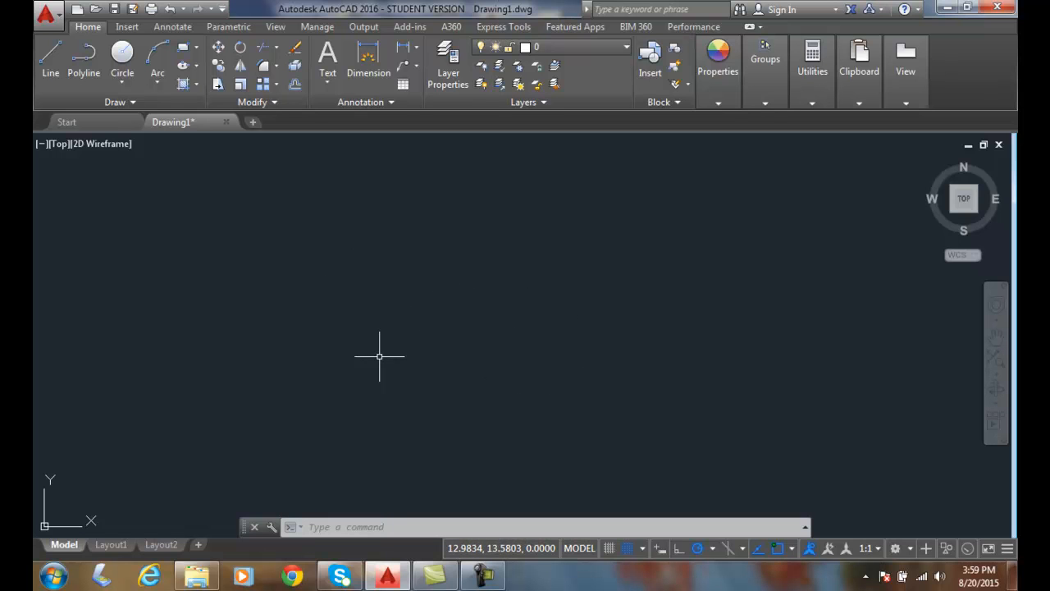
pyautogui.moveTo(373, 283)
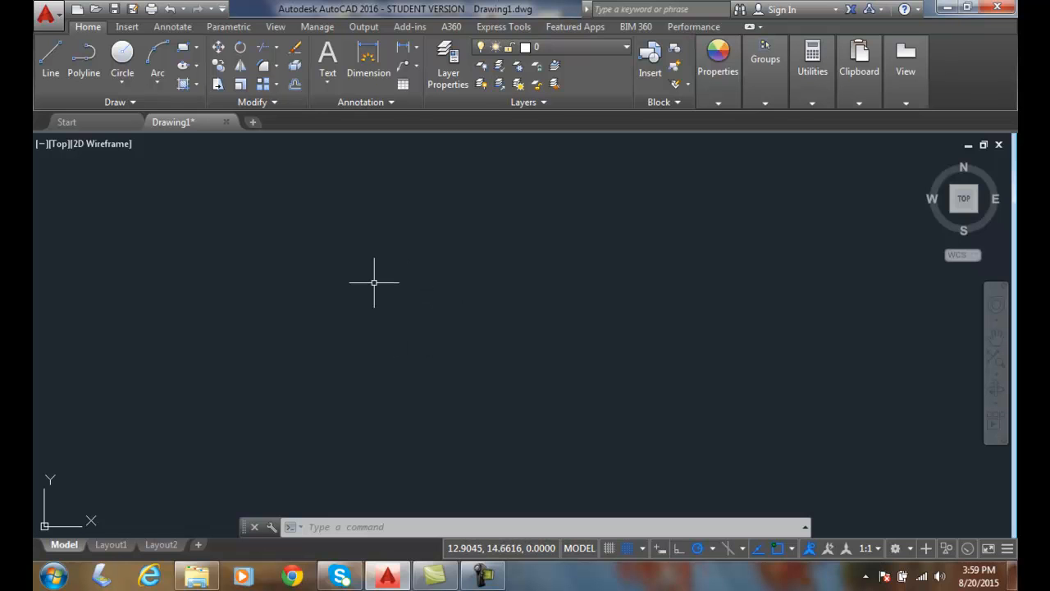
pyautogui.moveTo(513, 275)
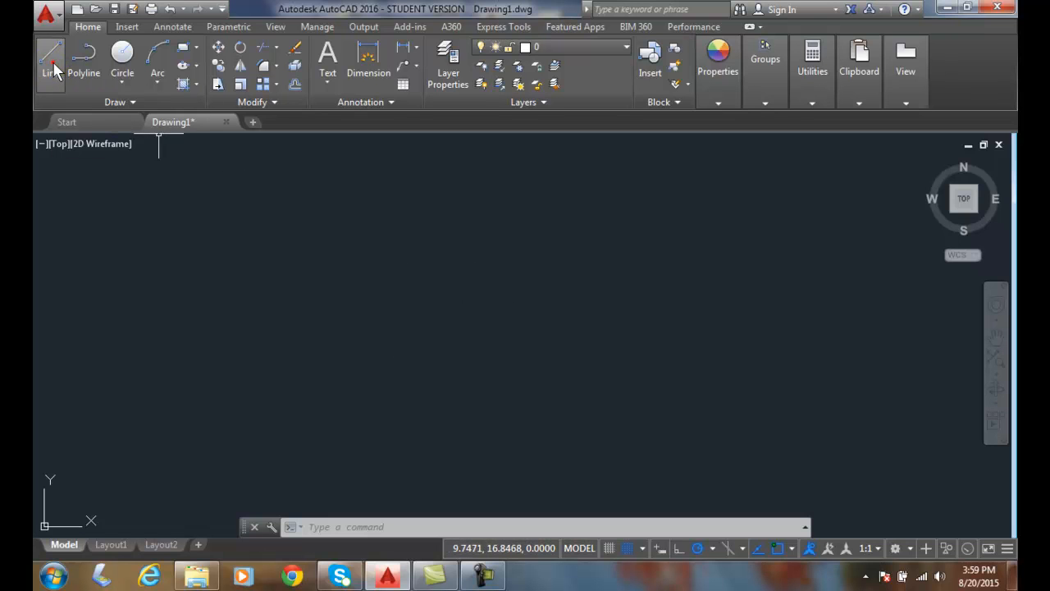
# - Draw a stepped outline of horizontal and vertical lines, then open Snap Settings
pyautogui.click(50, 61)
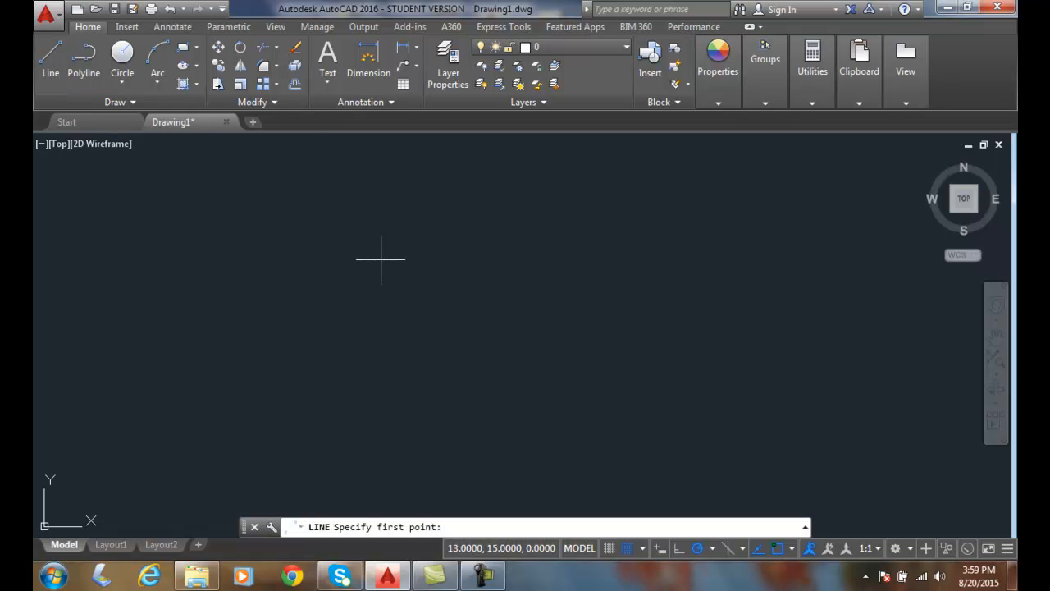
pyautogui.moveTo(448, 260)
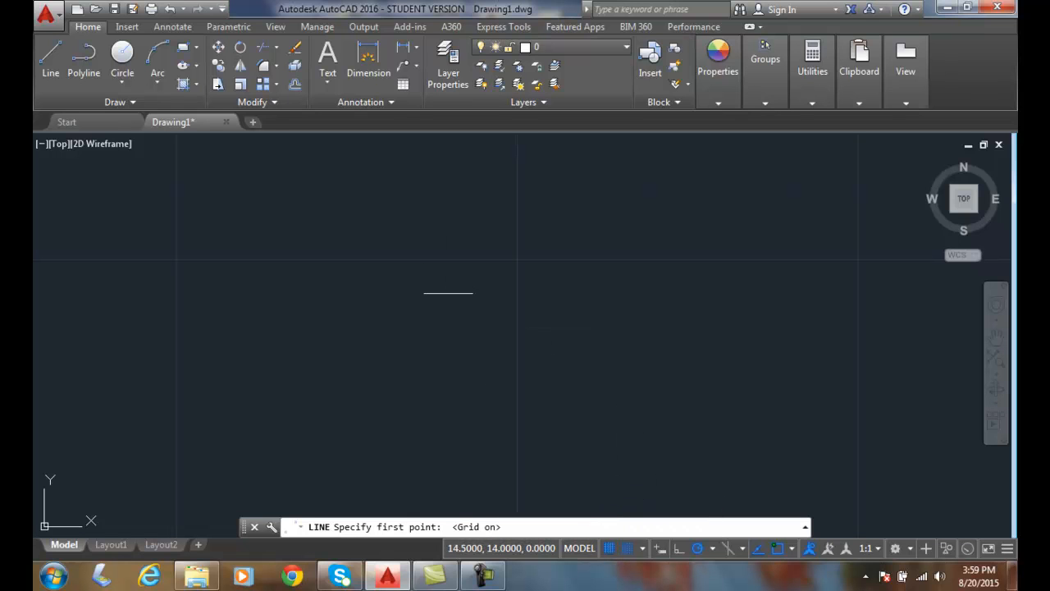
pyautogui.moveTo(244, 261)
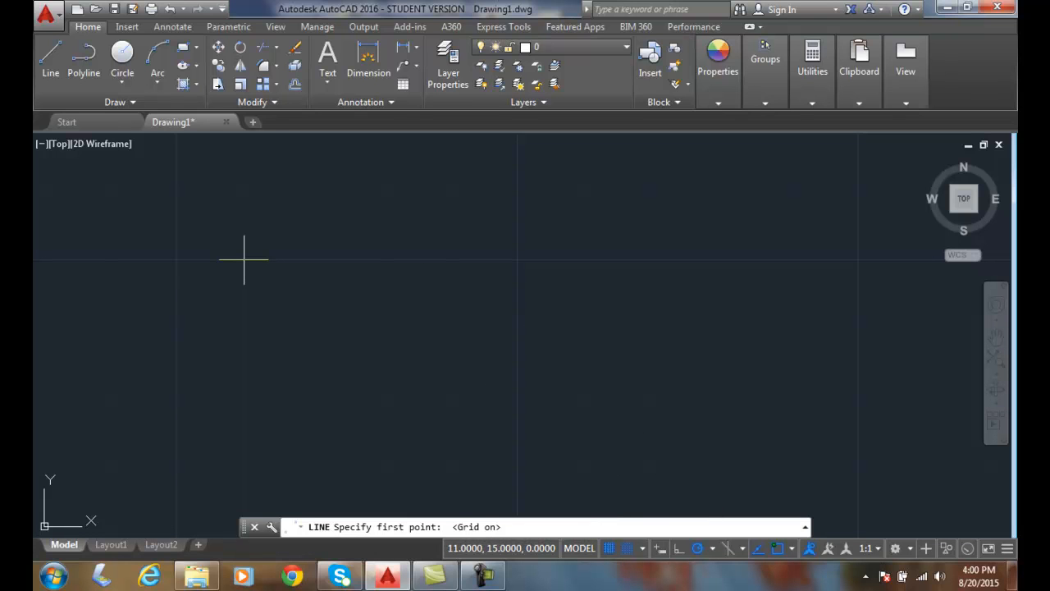
pyautogui.moveTo(278, 260)
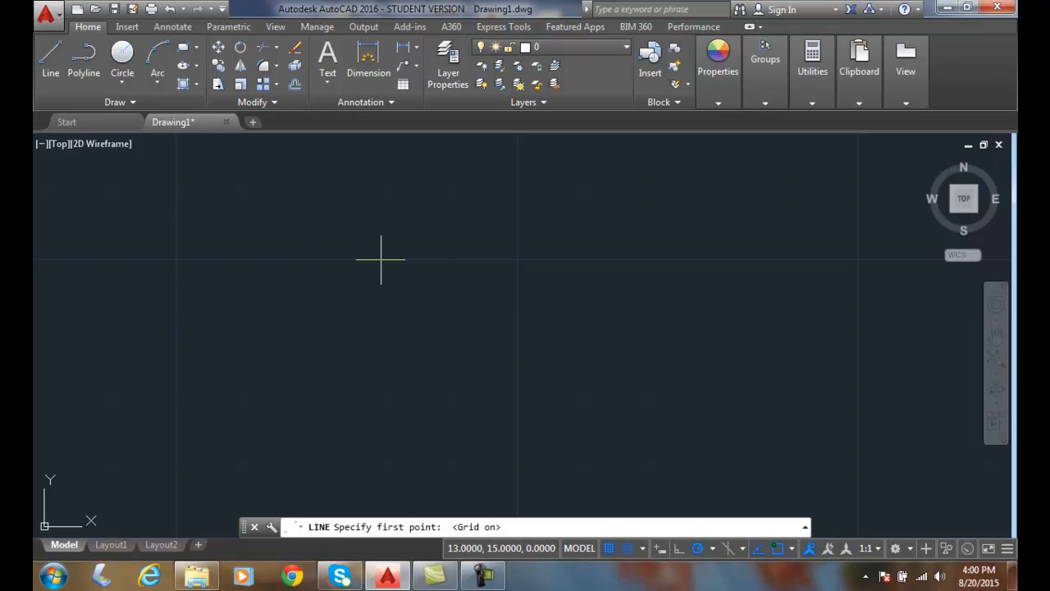
pyautogui.moveTo(345, 328)
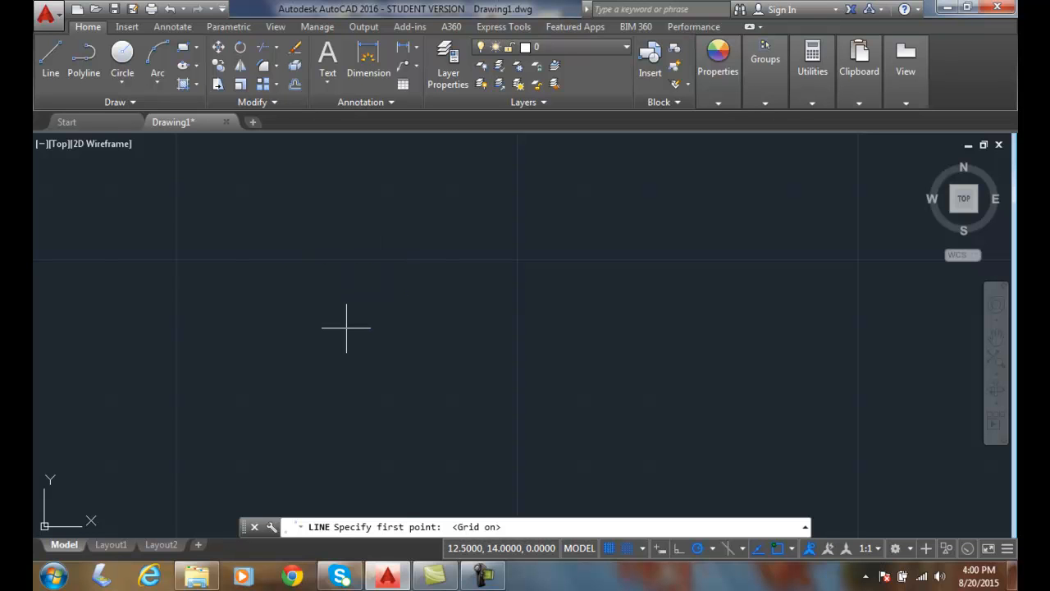
pyautogui.moveTo(345, 362)
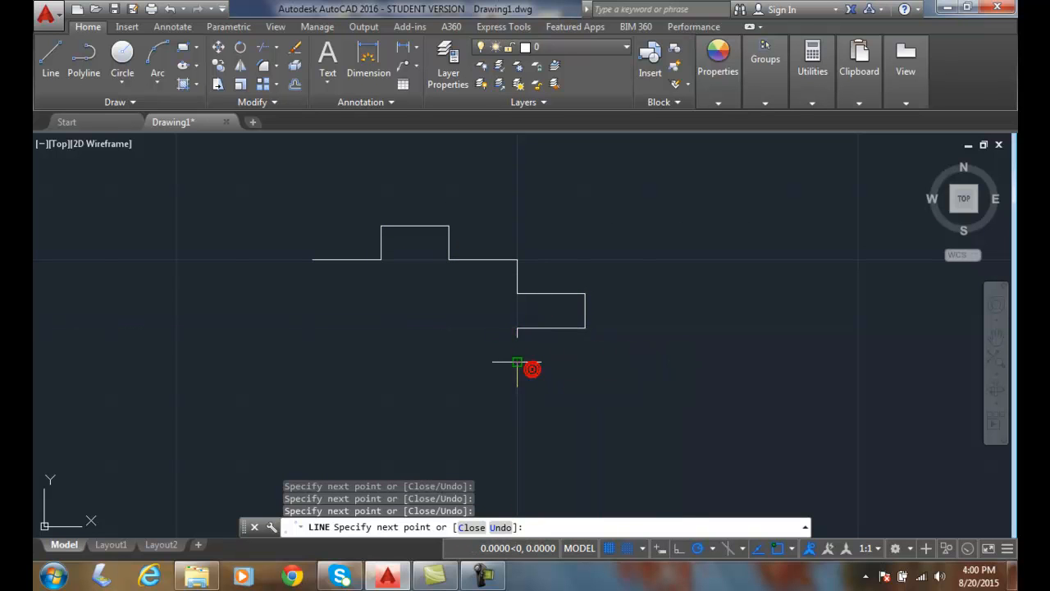
pyautogui.moveTo(619, 537)
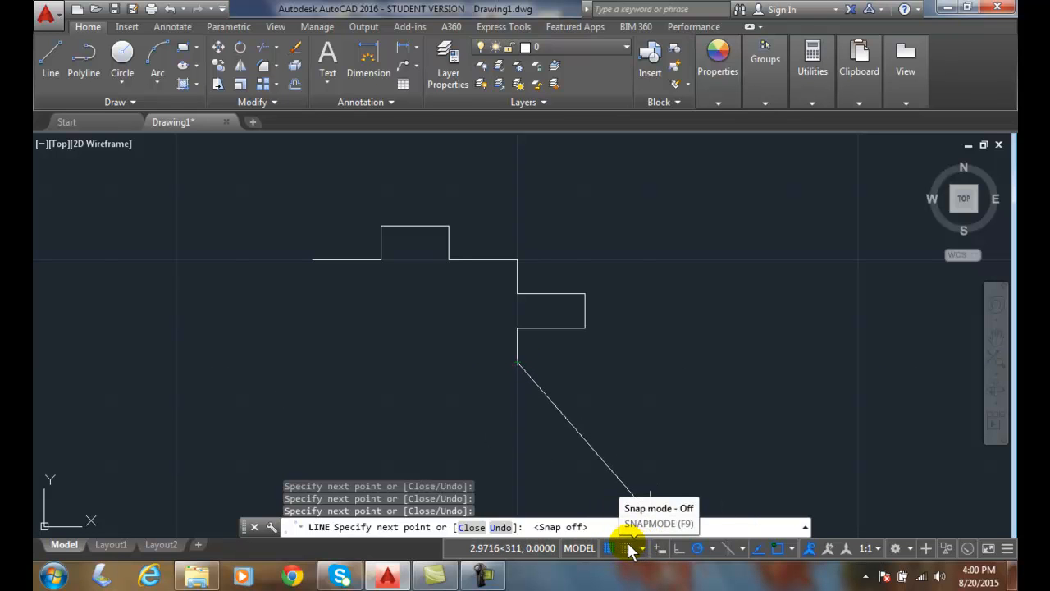
pyautogui.click(639, 548)
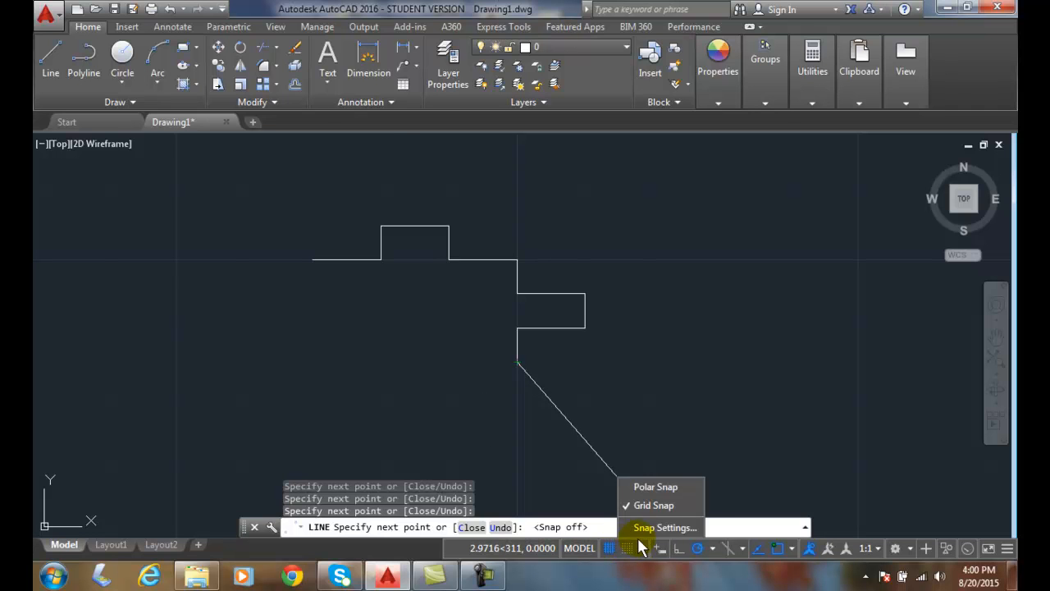
pyautogui.click(664, 527)
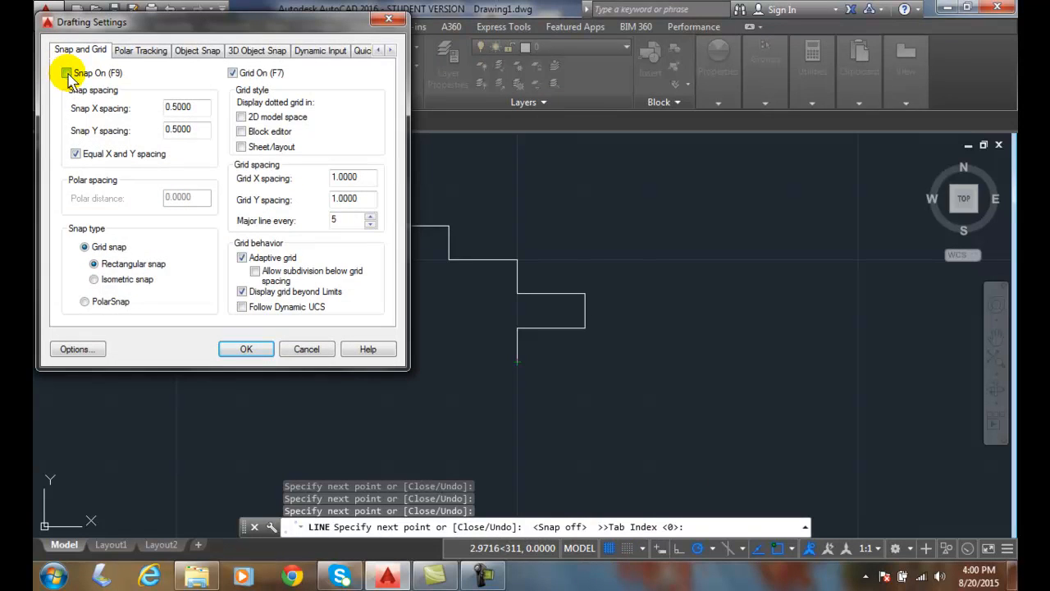
# - Turn snap on with 0.25 snap spacing in Drafting Settings
pyautogui.click(67, 72)
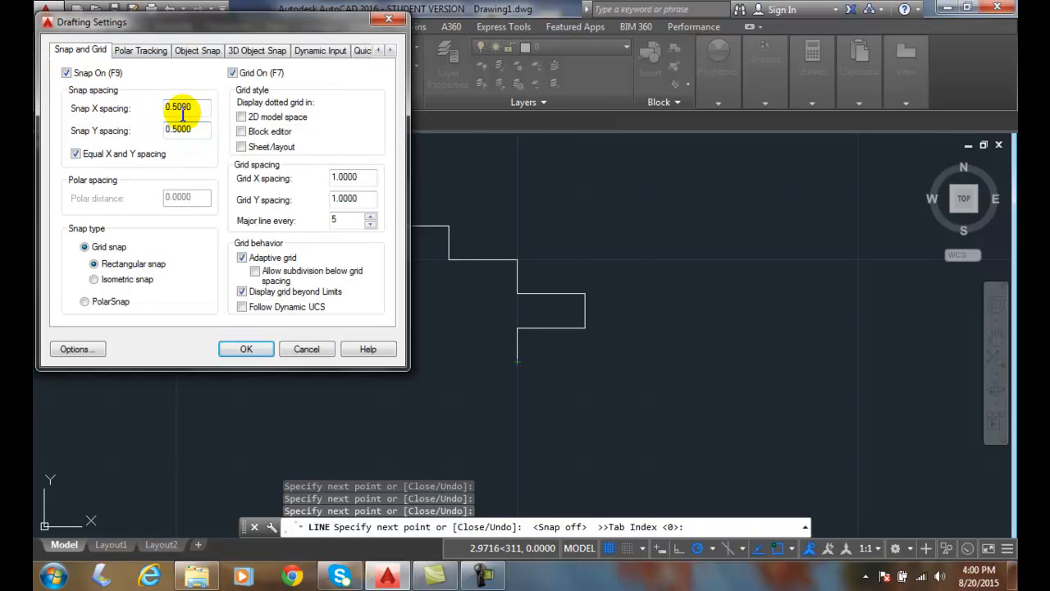
pyautogui.moveTo(186, 108)
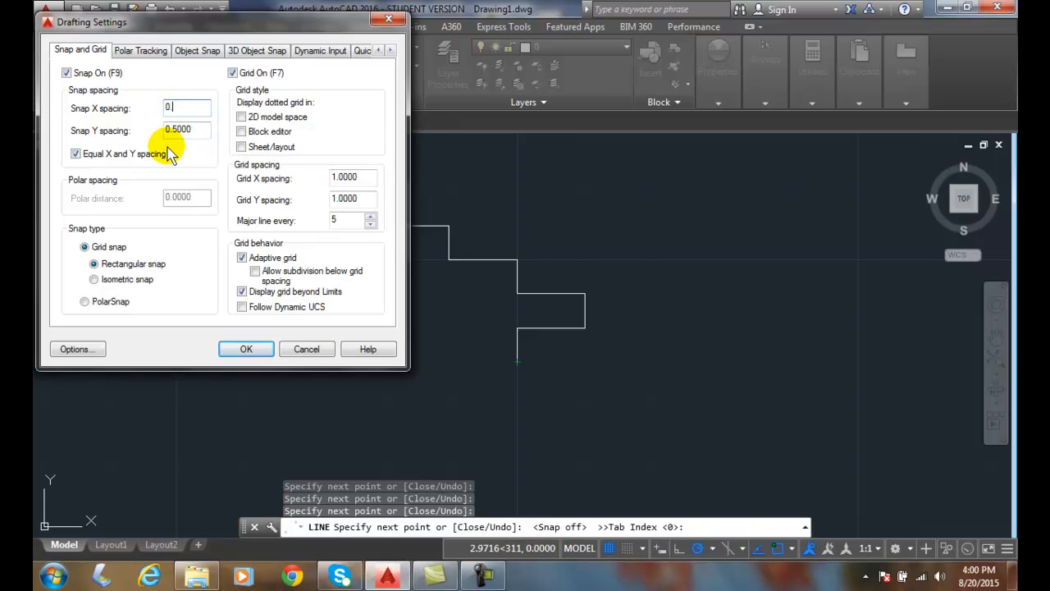
pyautogui.write('0.2500')
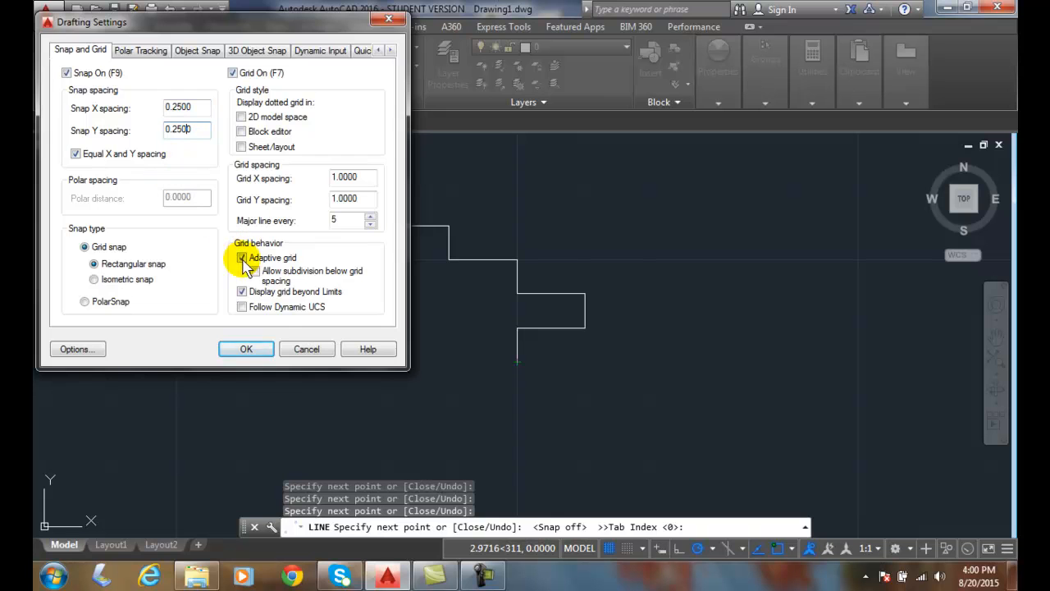
pyautogui.click(246, 348)
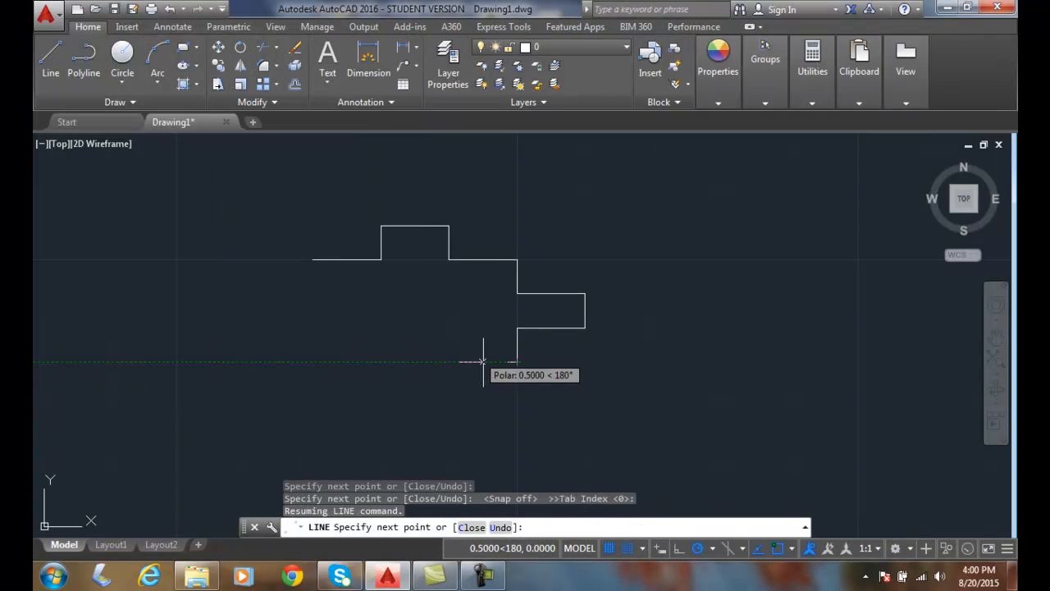
pyautogui.moveTo(449, 361)
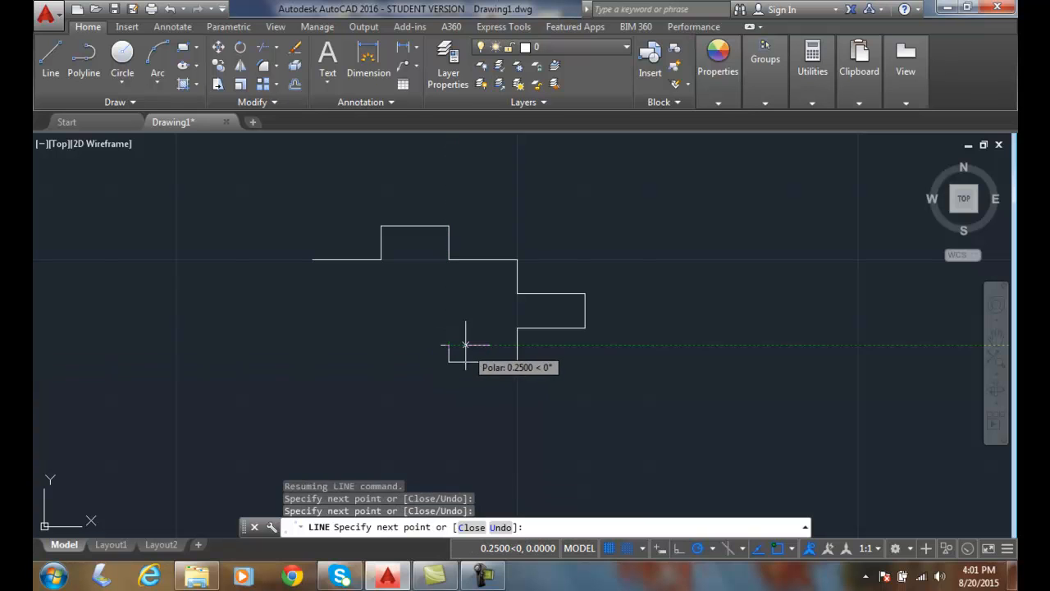
# - Add two quarter-unit steps to extend the outline on the 0.25 snap grid
pyautogui.click(463, 329)
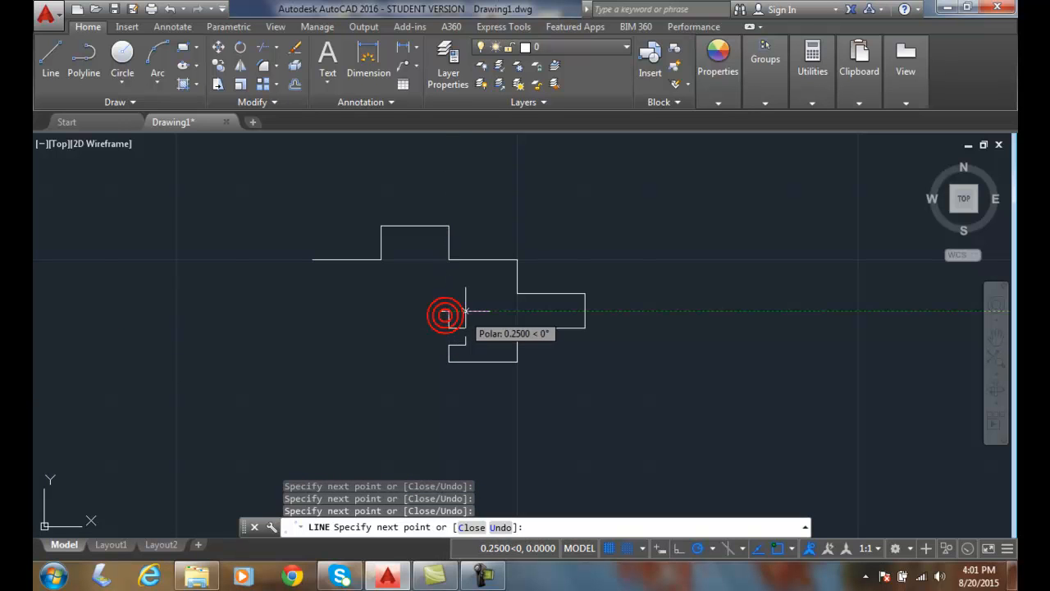
pyautogui.click(450, 293)
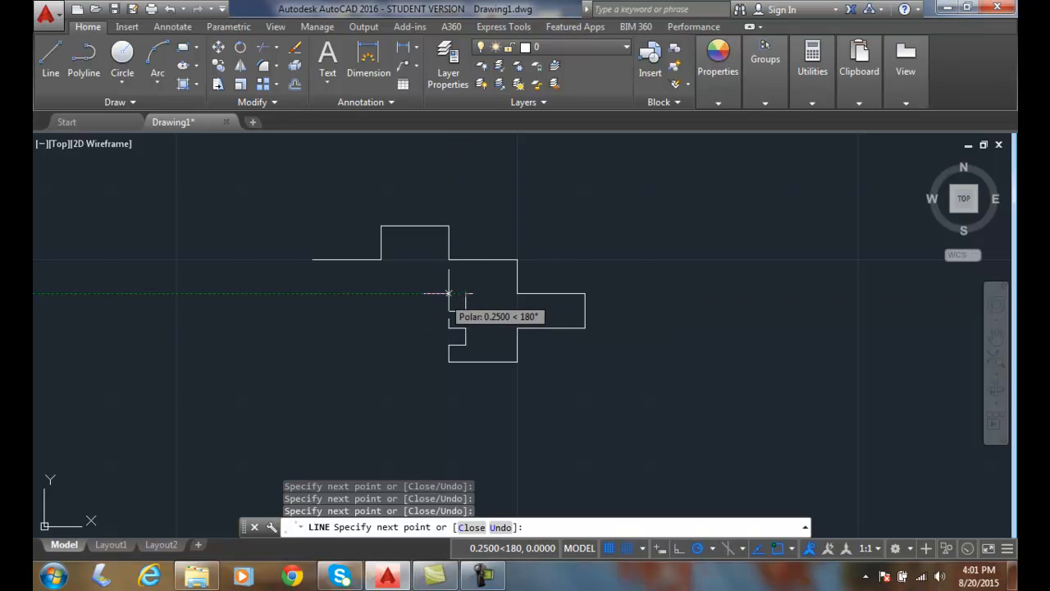